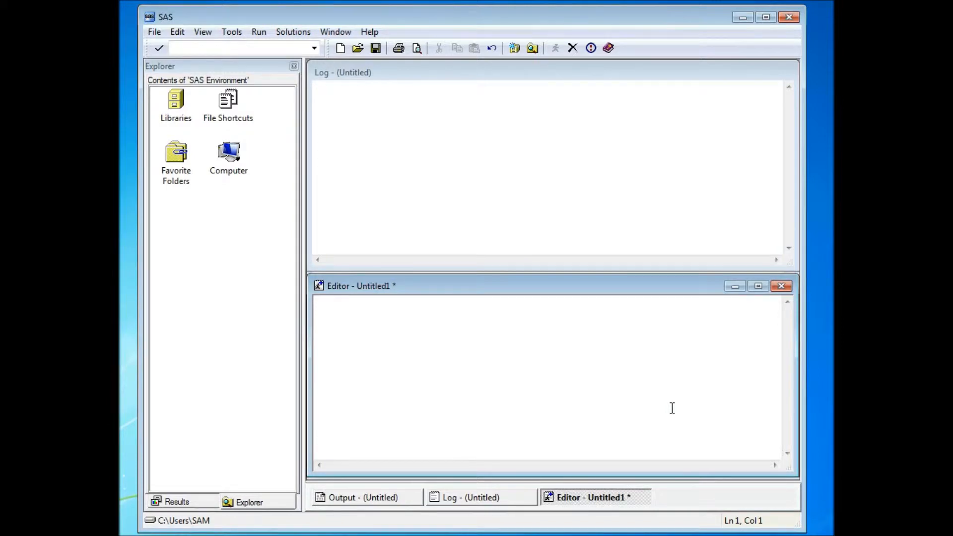
mouse_move(371, 307)
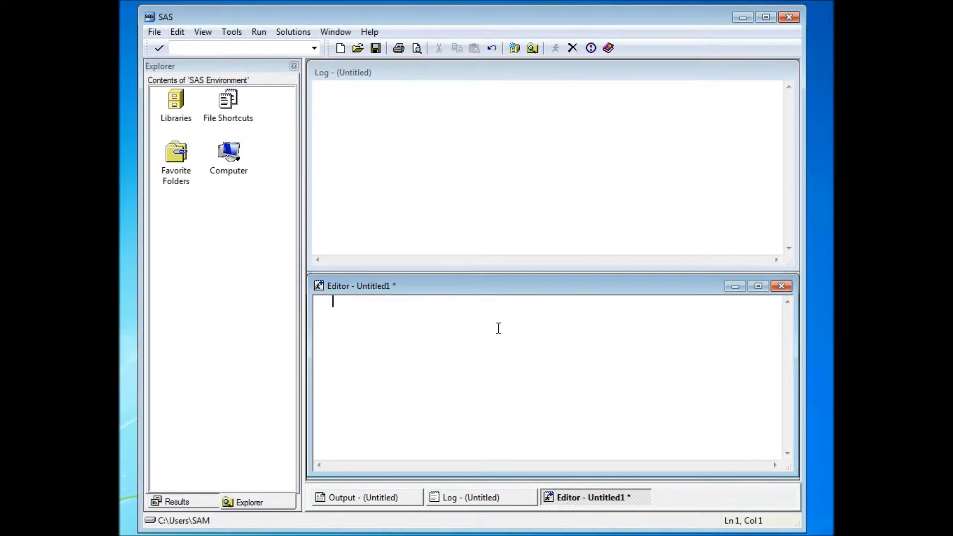
- Enter the three-line DATA step: Data Example; a = 1; Run; in the Editor
text(Data)
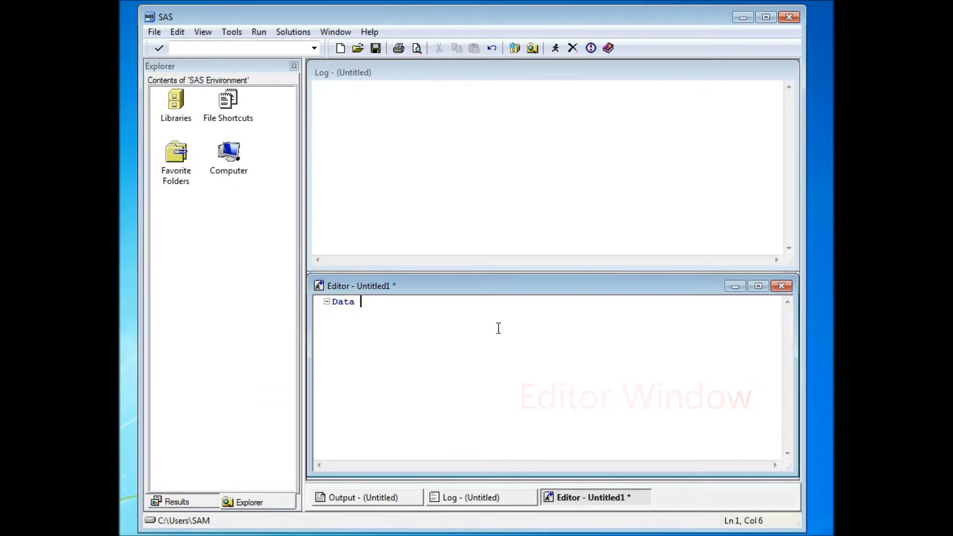
text(Exam)
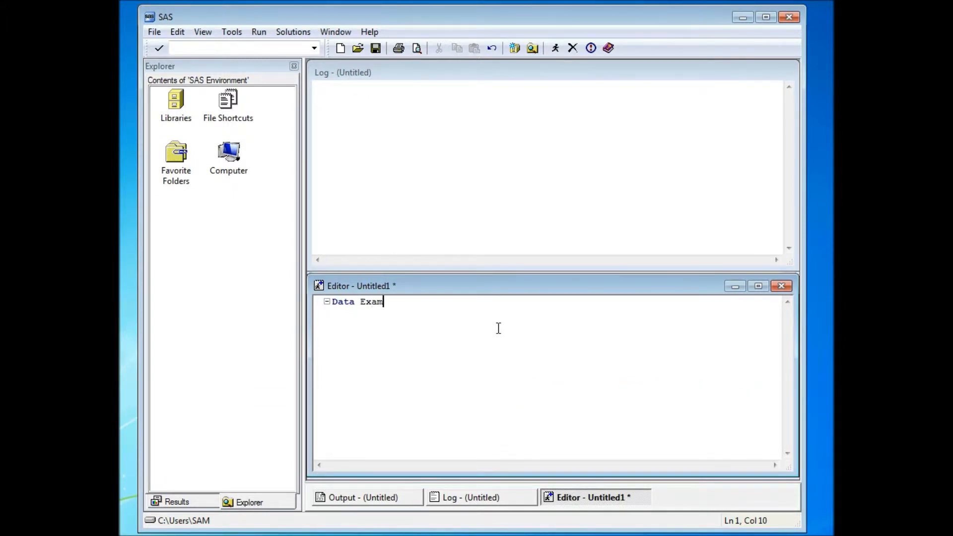
text(ple;)
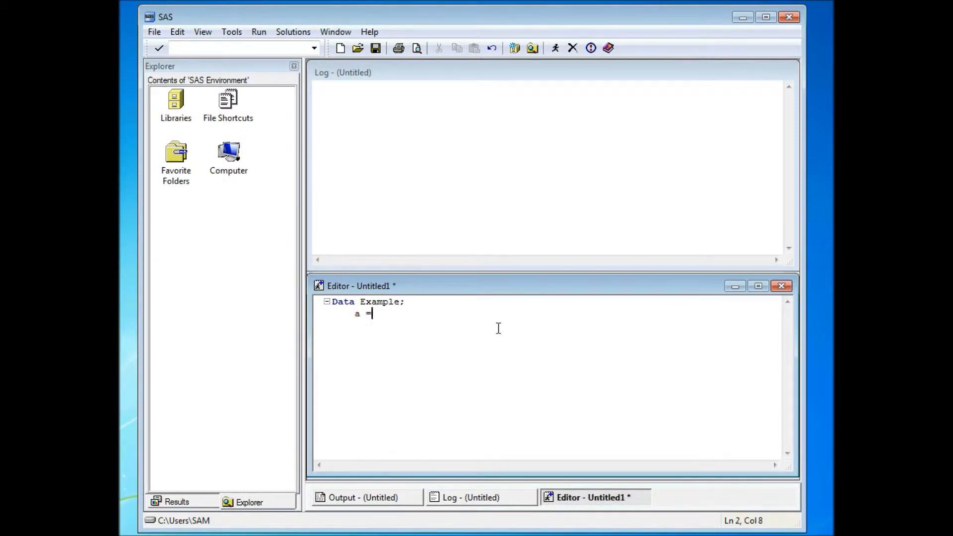
text(1;)
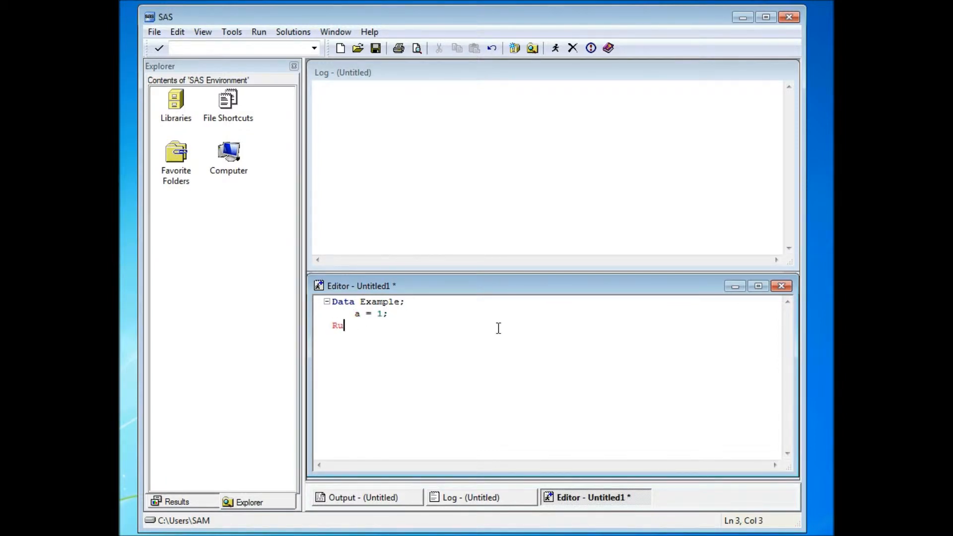
text(n;)
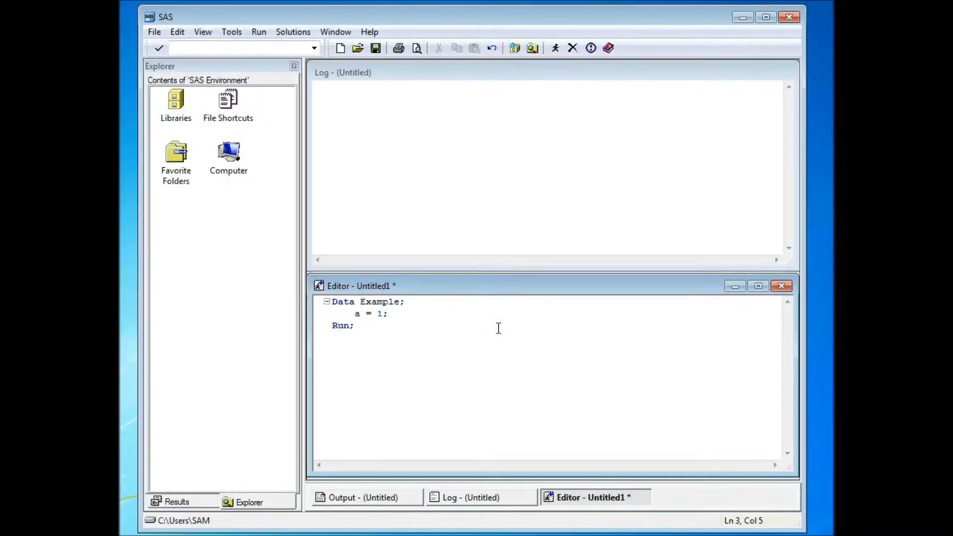
click(355, 325)
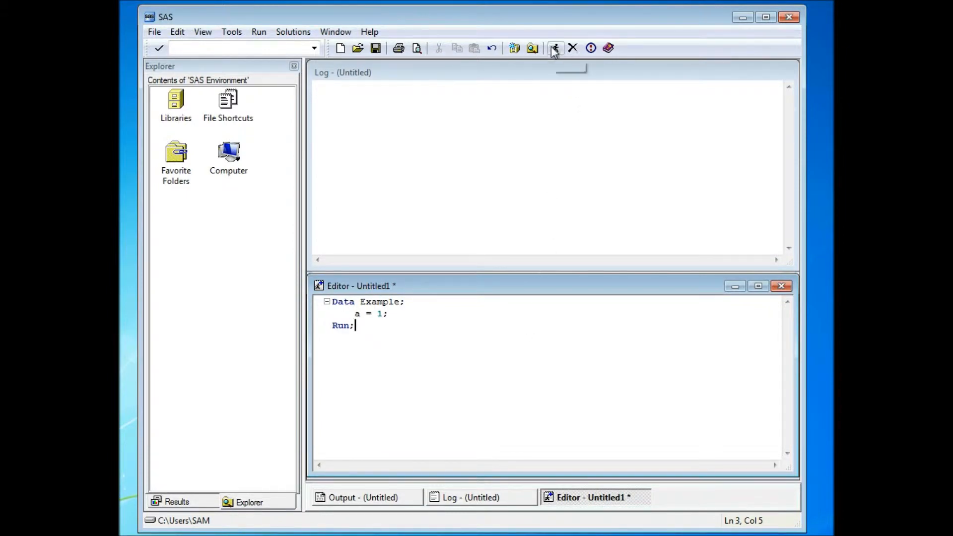
mouse_move(554, 47)
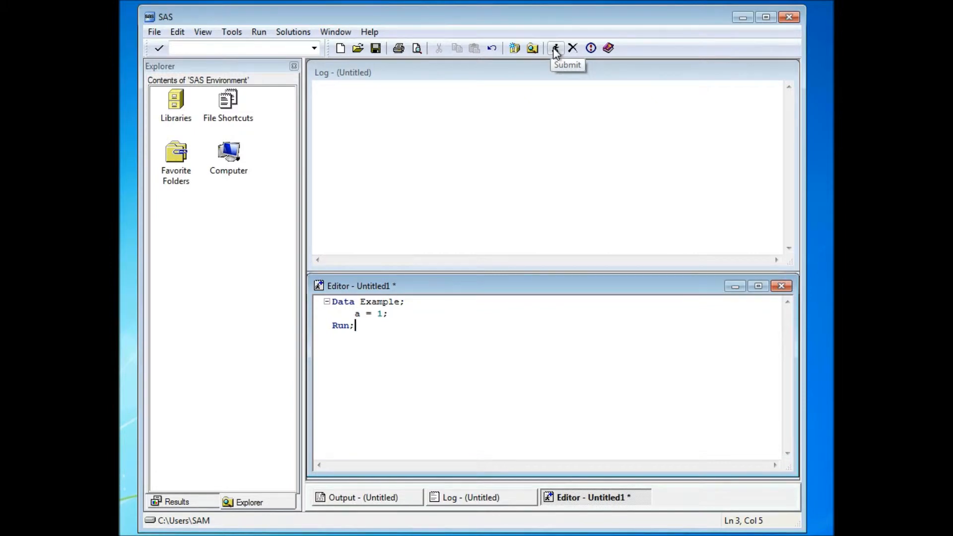
- Submit the code so the log reports WORK.EXAMPLE with 1 observation and 1 variable
click(554, 48)
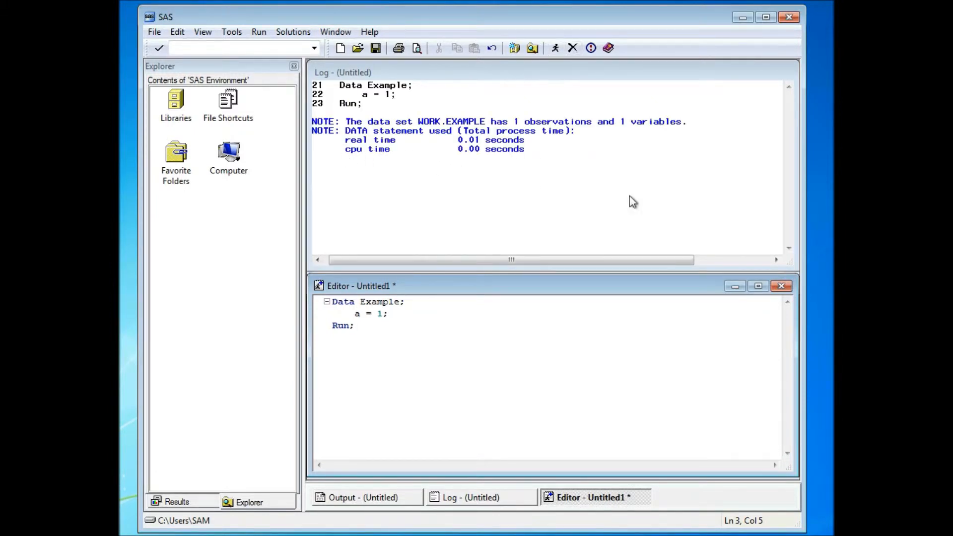
mouse_move(357, 86)
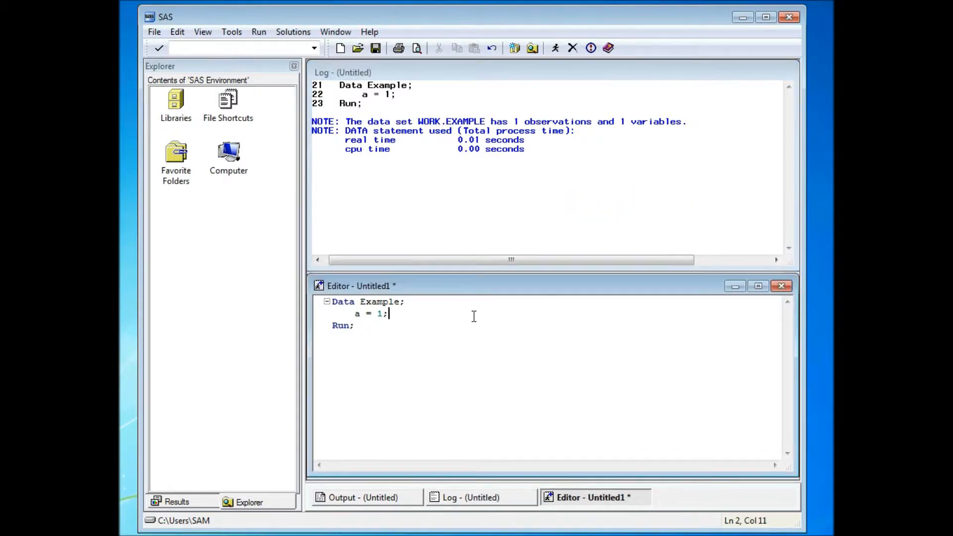
- Add the nonsense line 'dsfasdfdsfds;' and submit, producing ERROR 180-322 in the log
text(dsfasdfdsfds;)
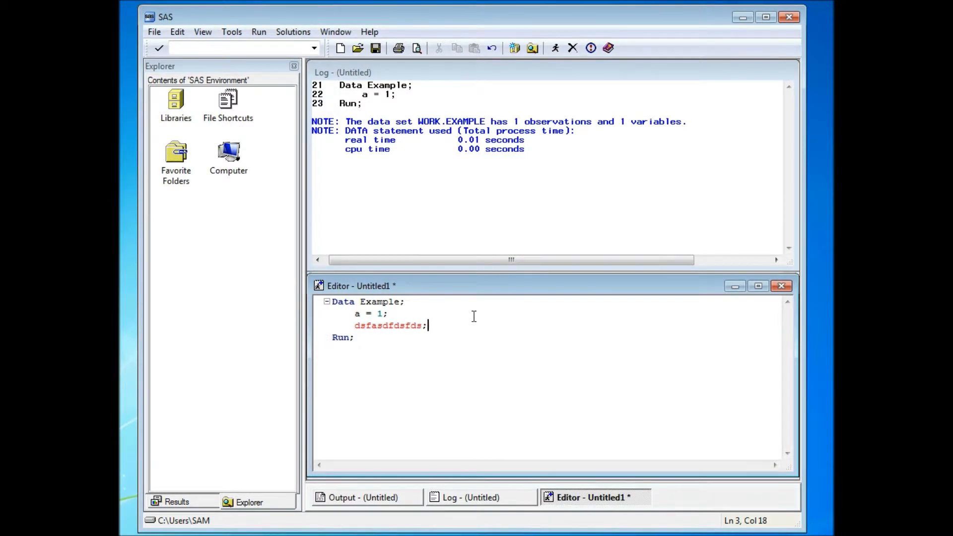
mouse_move(555, 47)
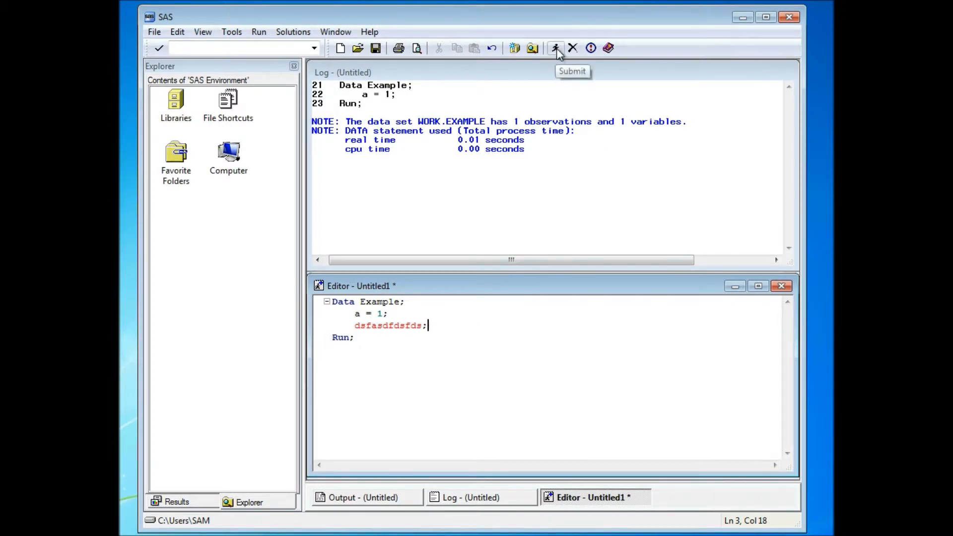
click(555, 47)
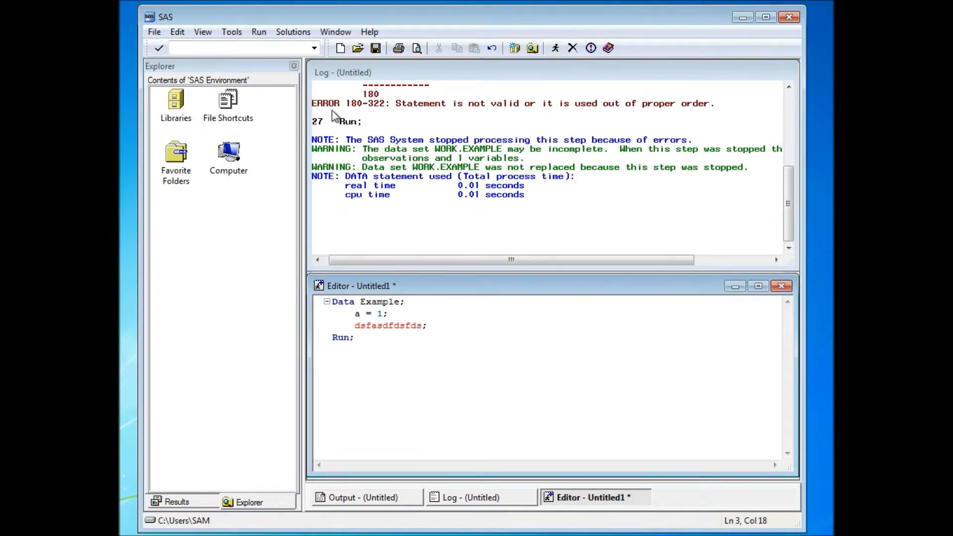
mouse_move(332, 207)
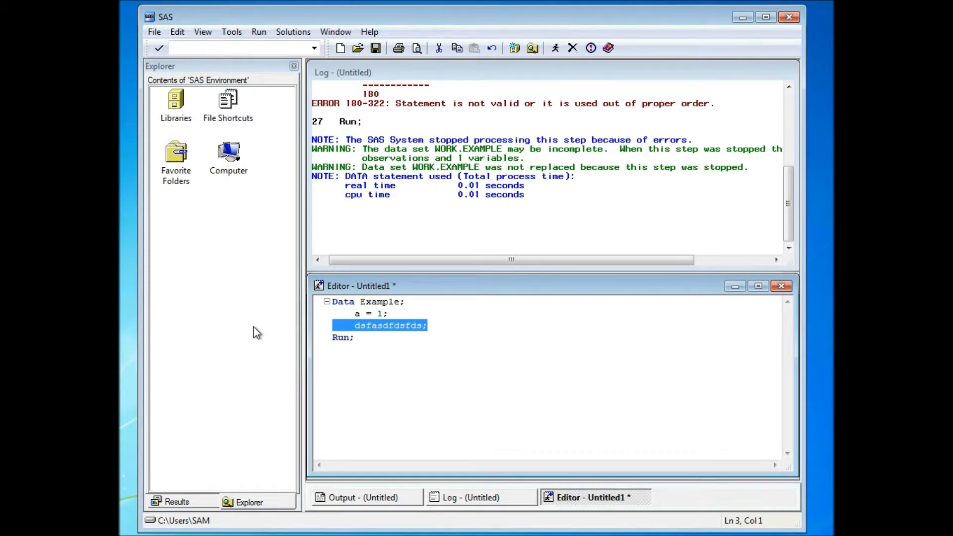
- Delete the invalid 'dsfasdfdsfds;' line, restoring the three-line DATA step
key(Delete)
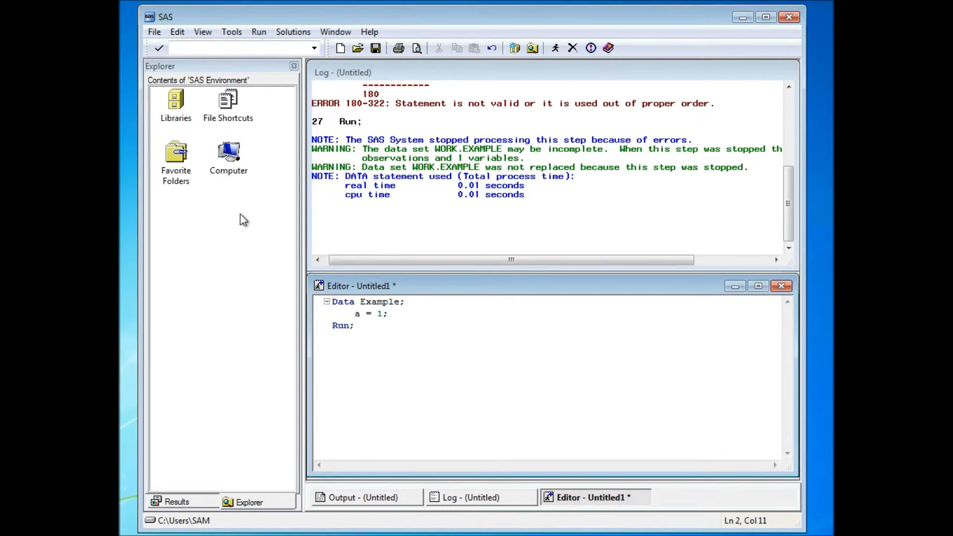
- Show the Active Libraries list in Explorer and highlight the Maps library
double_click(175, 103)
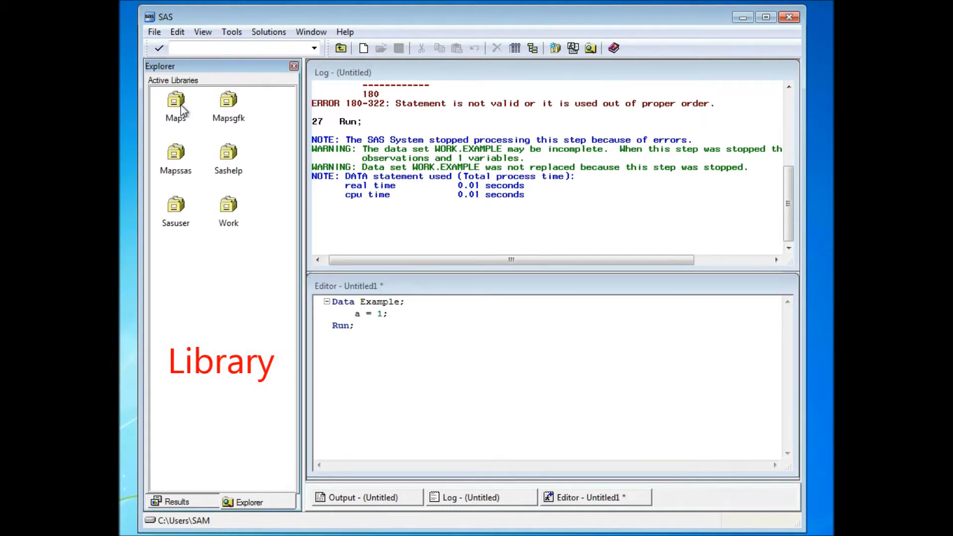
mouse_move(277, 108)
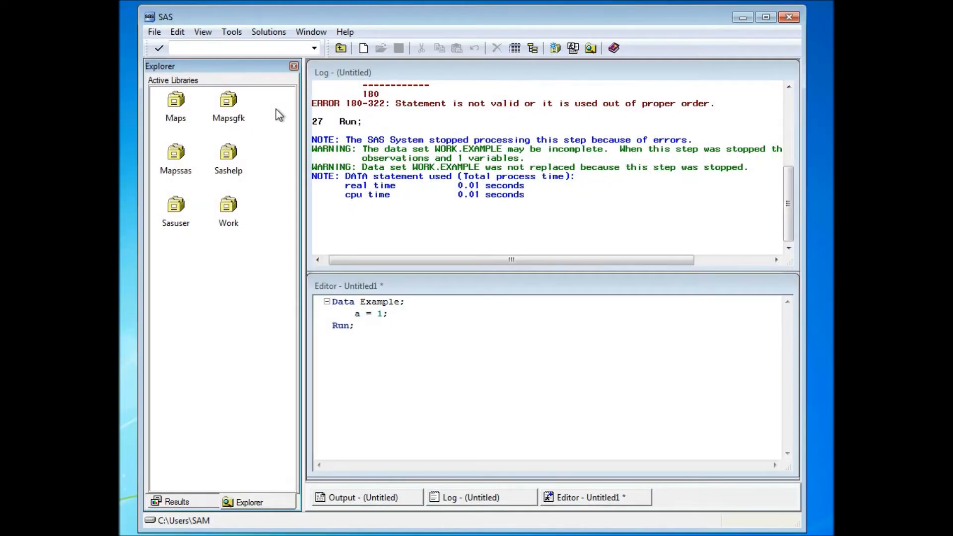
mouse_move(182, 110)
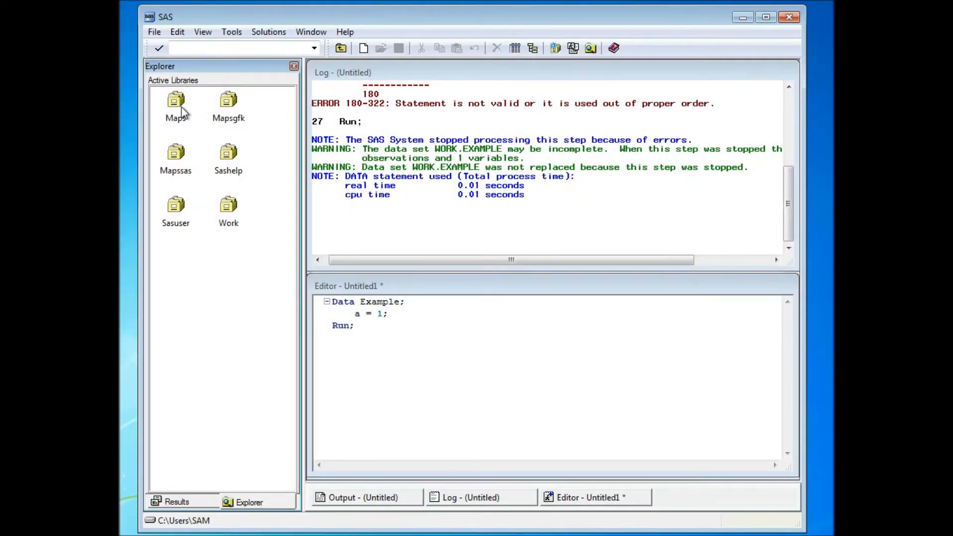
click(176, 103)
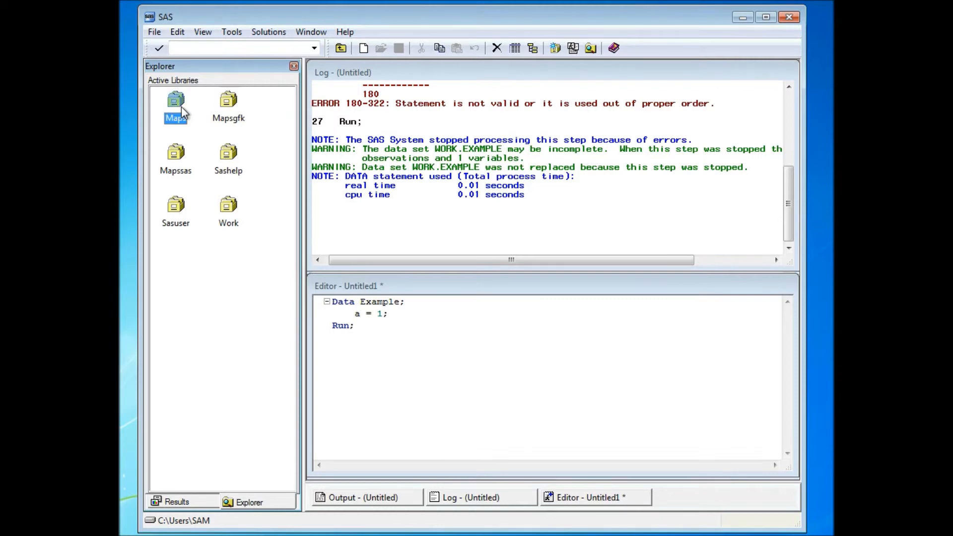
- Expand the Maps library to its datasets and start opening Africa
double_click(175, 103)
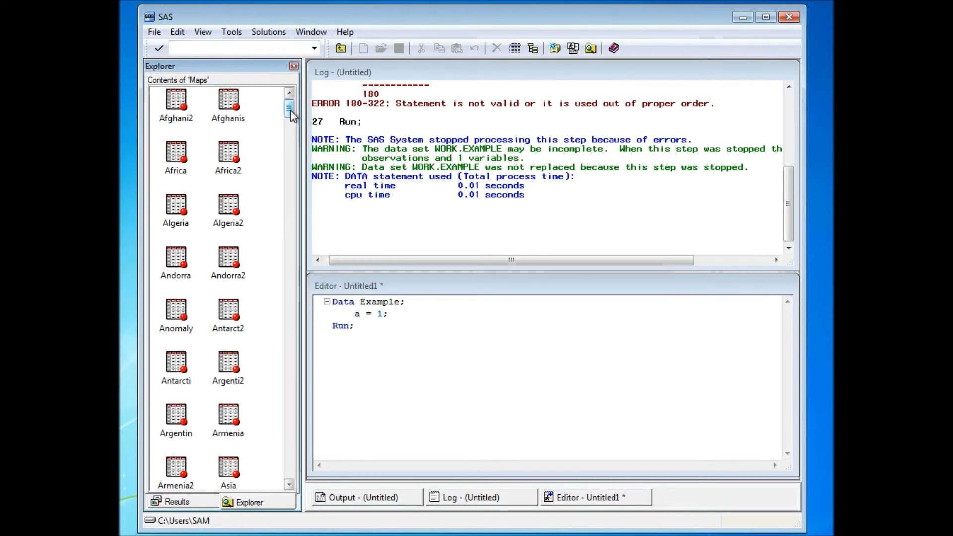
scroll(down, 3)
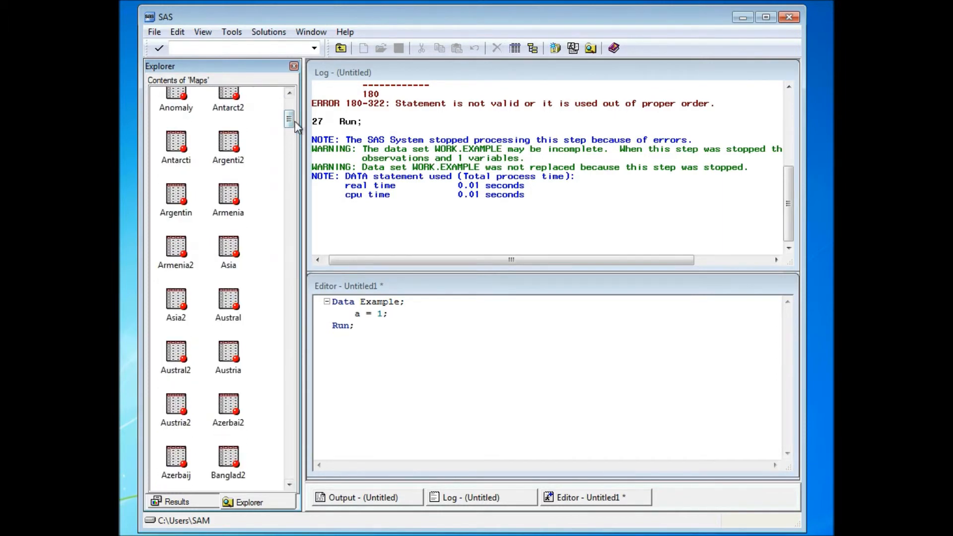
double_click(176, 152)
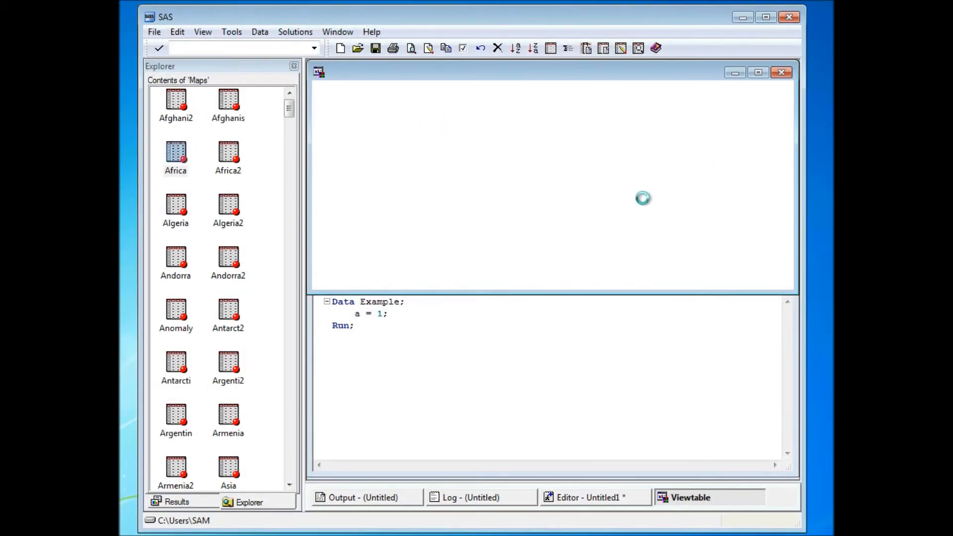
- Open Maps.Africa in a VIEWTABLE window showing continent, ID and coordinate columns
double_click(174, 154)
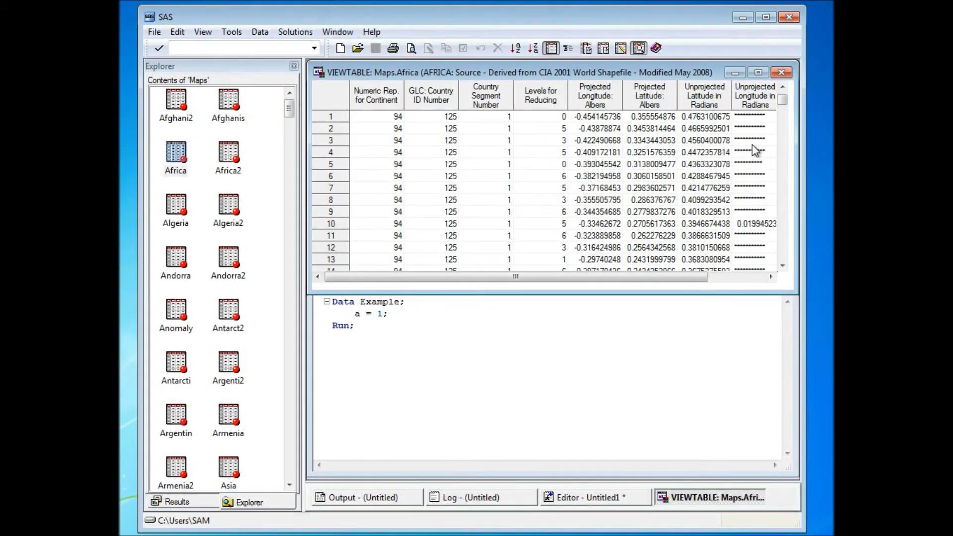
mouse_move(696, 158)
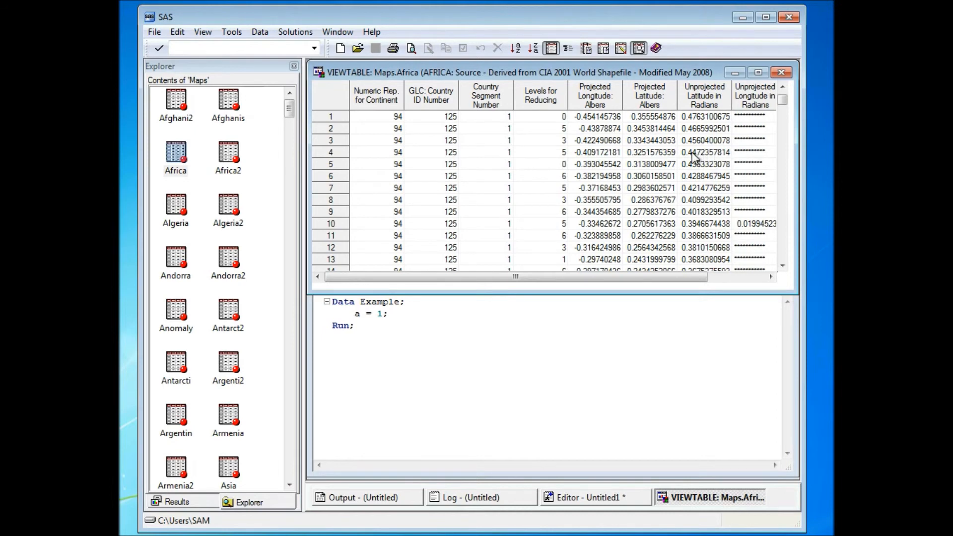